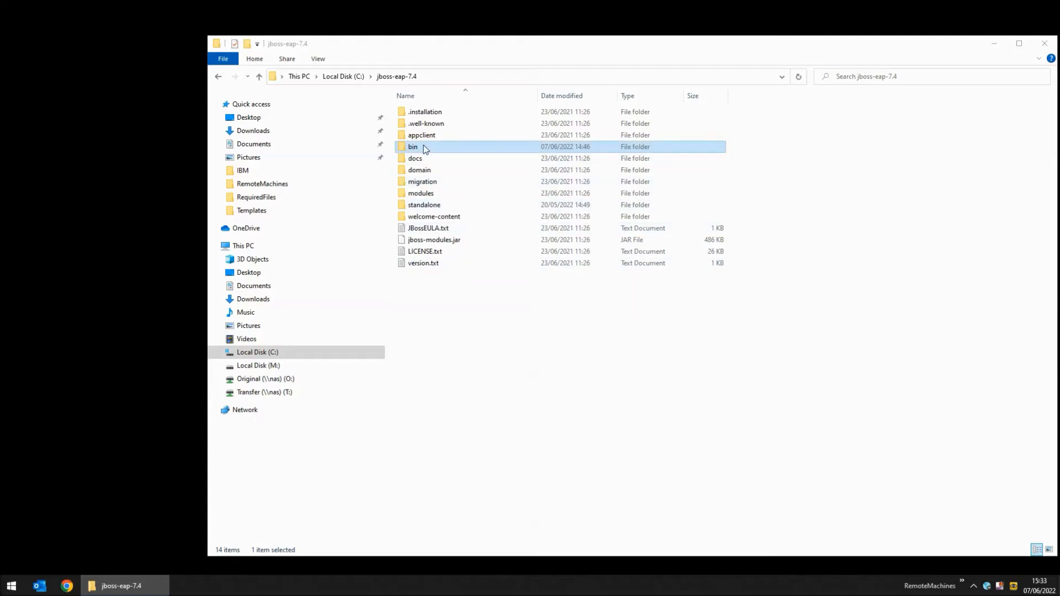
# - View setenv.cmd in the jboss-eap-7.4 bin folder to check JAVA_HOME and DTX_HOME_DIR, then close it
pyautogui.doubleClick(412, 147)
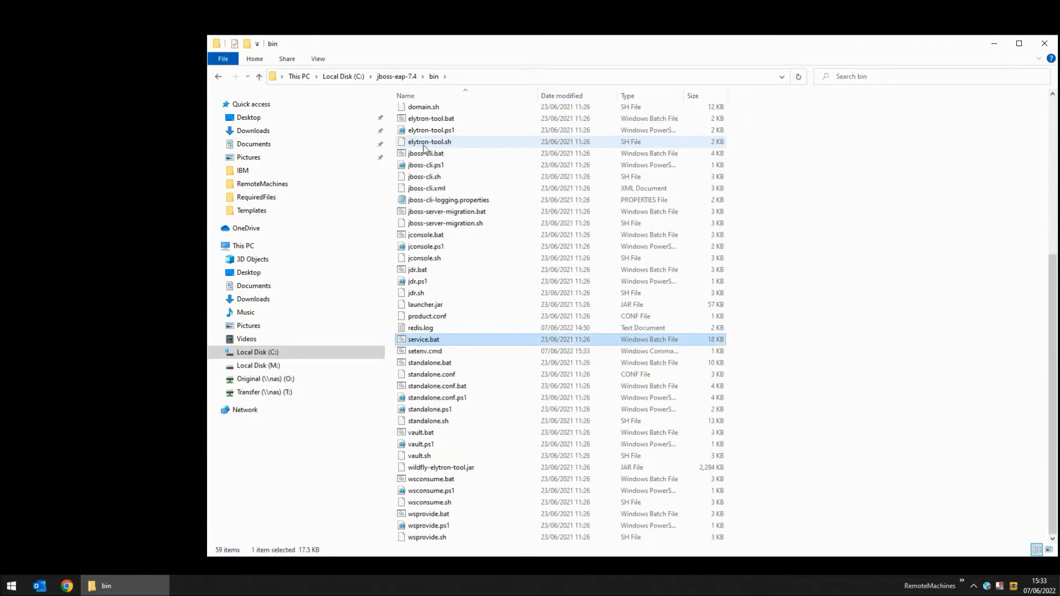
pyautogui.click(424, 352)
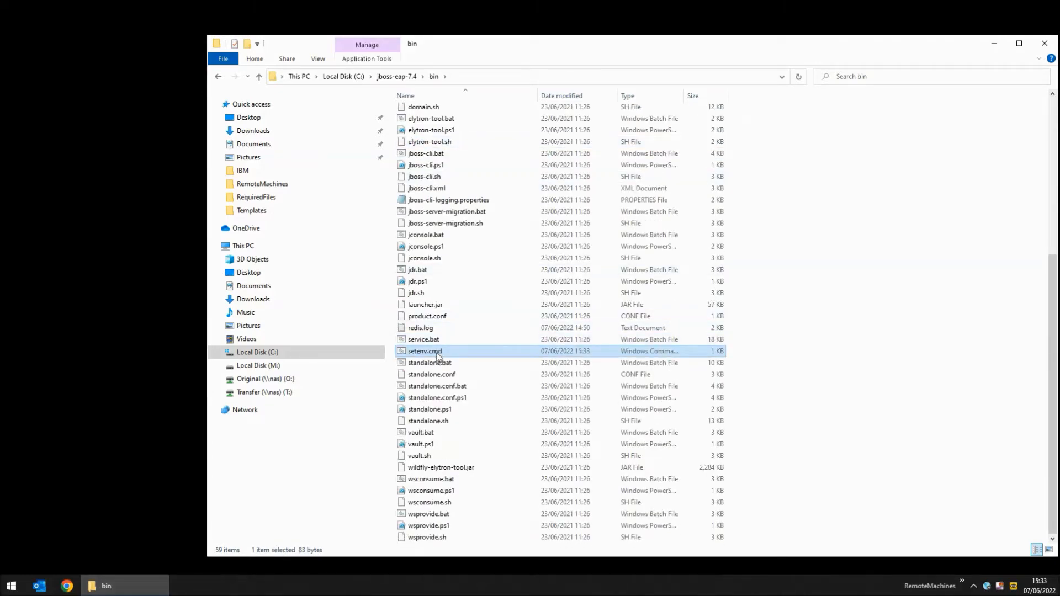
pyautogui.doubleClick(424, 351)
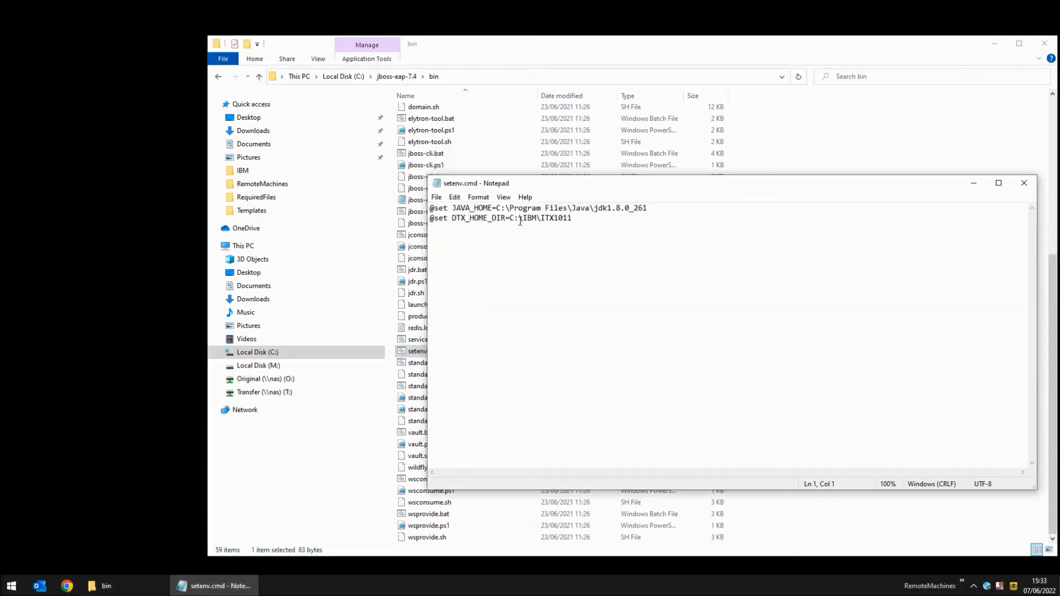
pyautogui.click(1023, 183)
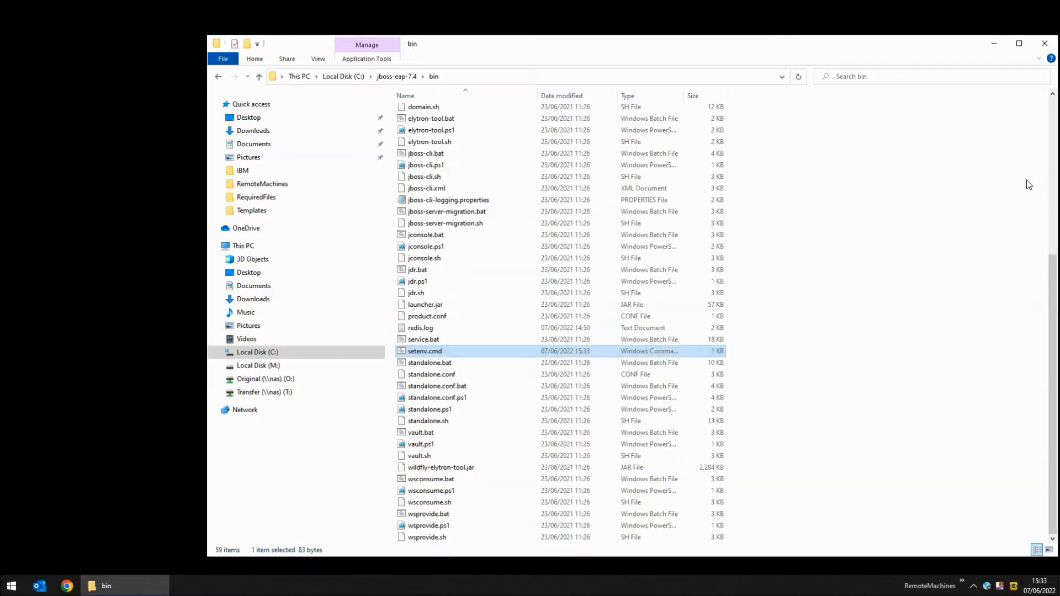
# - Launch a Command Prompt in the bin folder and run setenv.cmd followed by standalone.bat
pyautogui.write('cmd')
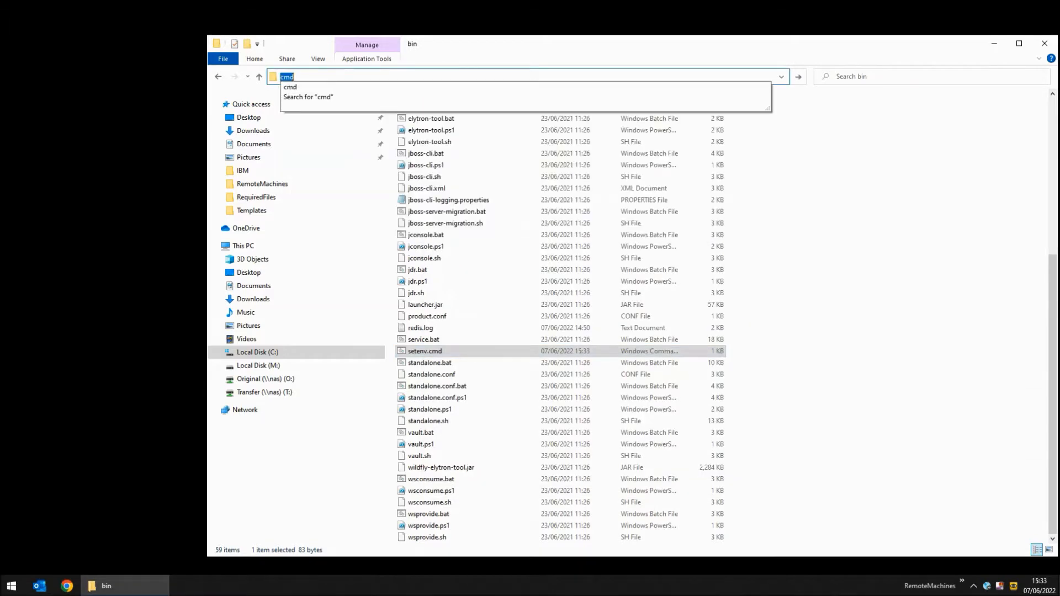
pyautogui.press('Return')
pyautogui.write('st')
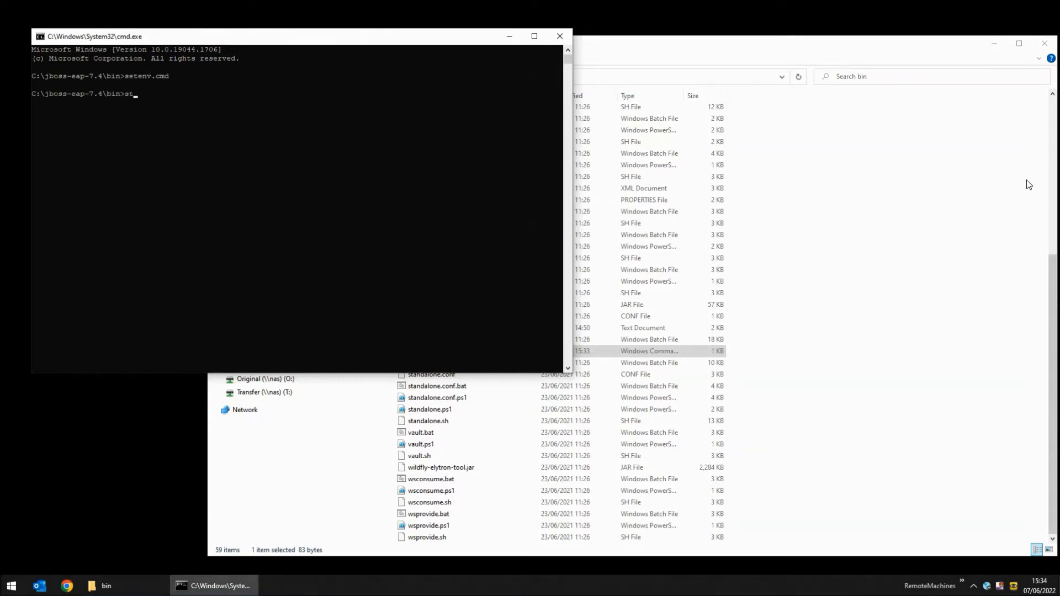
pyautogui.write('an')
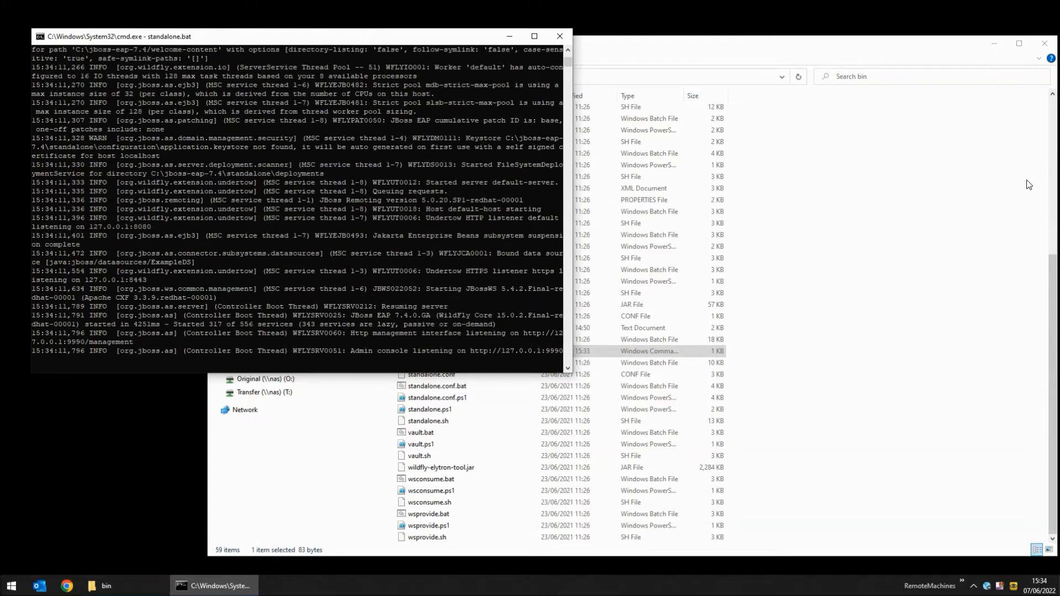
pyautogui.moveTo(364, 350)
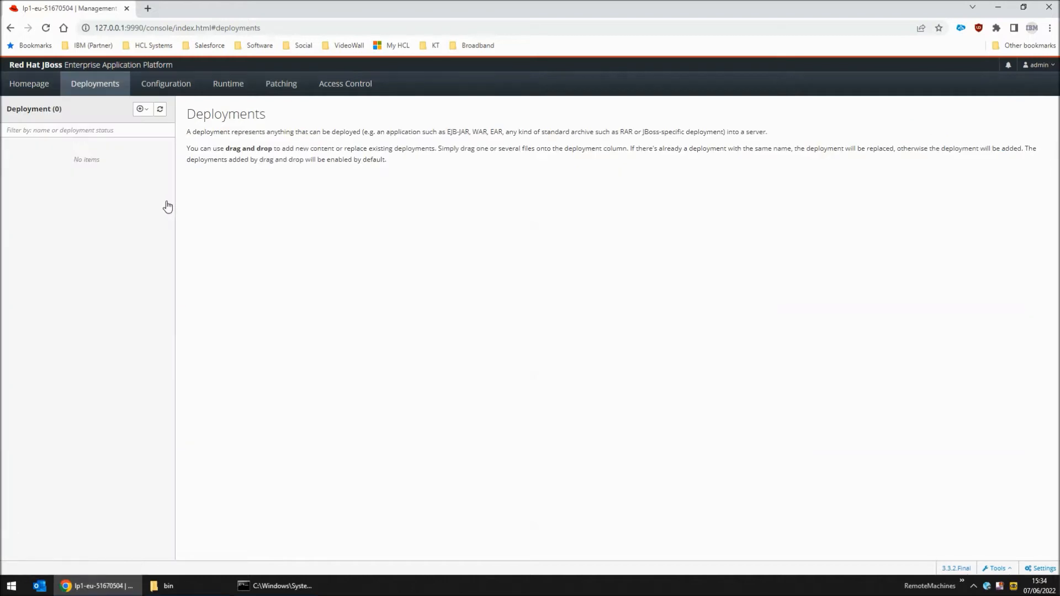
pyautogui.moveTo(64, 150)
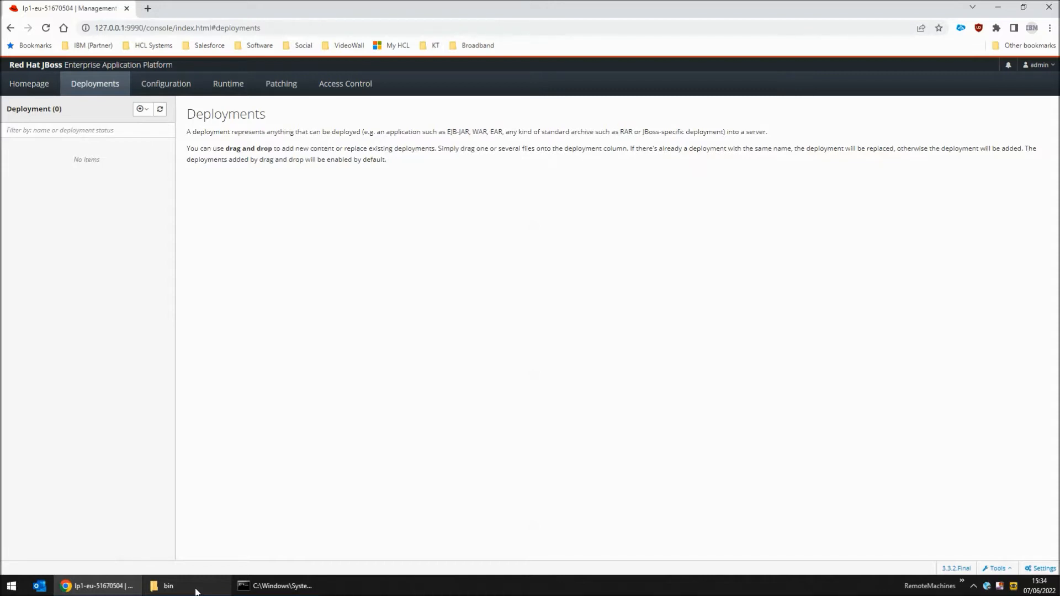
pyautogui.moveTo(168, 585)
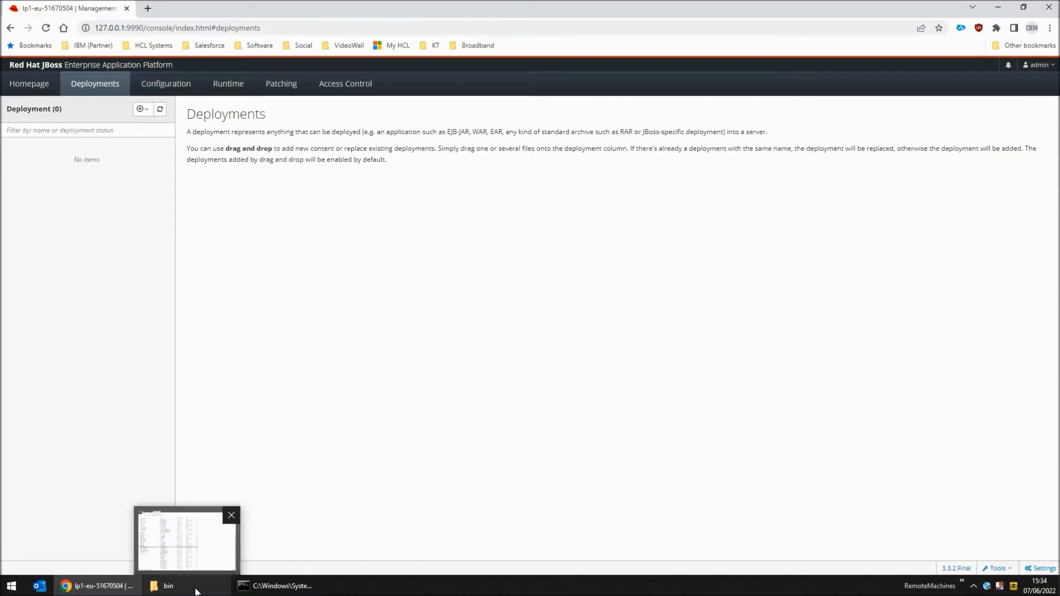
# - Drag tx-rest.war from C:\IBM\ITX1011\restapi into jboss-eap-7.4's standalone\deployments folder
pyautogui.click(185, 541)
pyautogui.write('c:\\ibm')
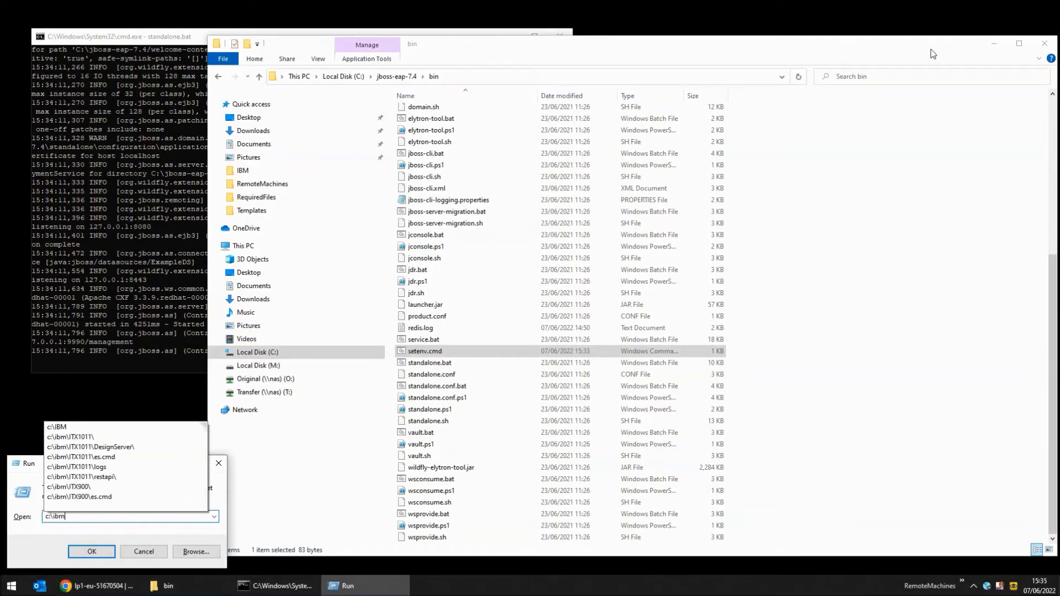
pyautogui.click(92, 552)
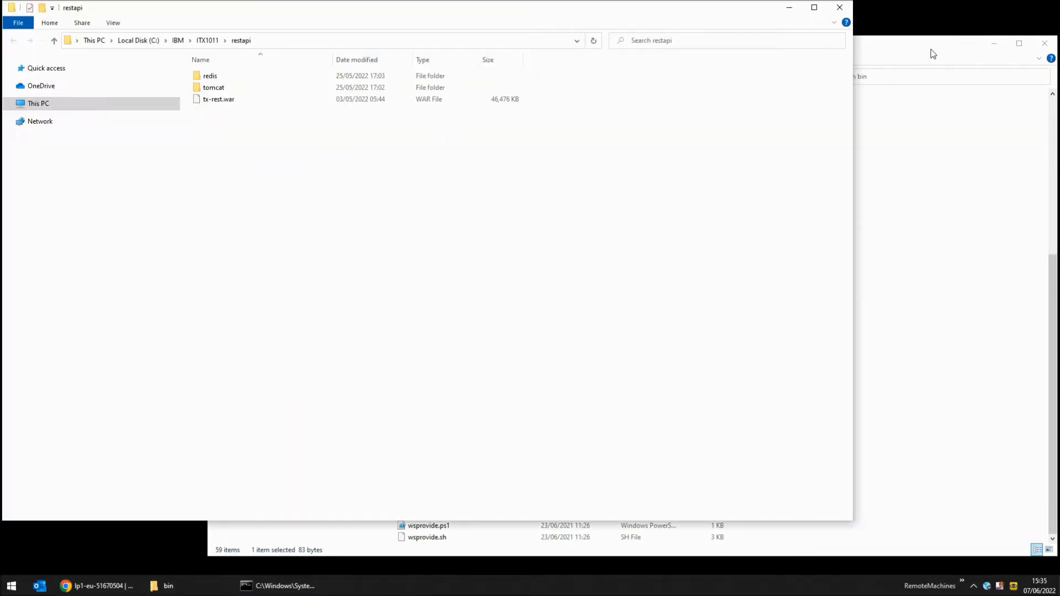
pyautogui.click(218, 98)
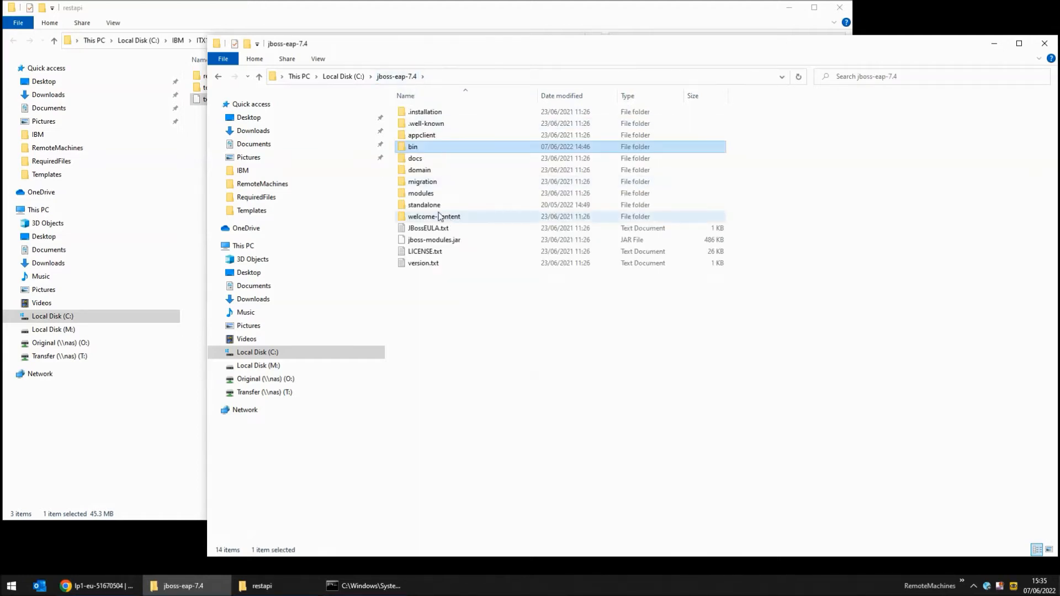
pyautogui.doubleClick(424, 204)
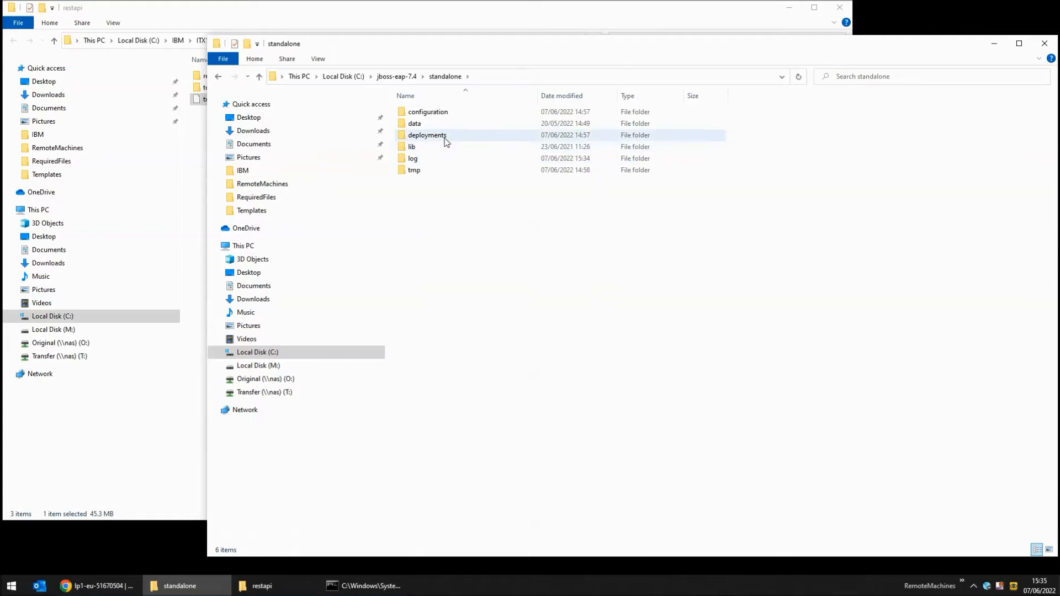
pyautogui.doubleClick(426, 135)
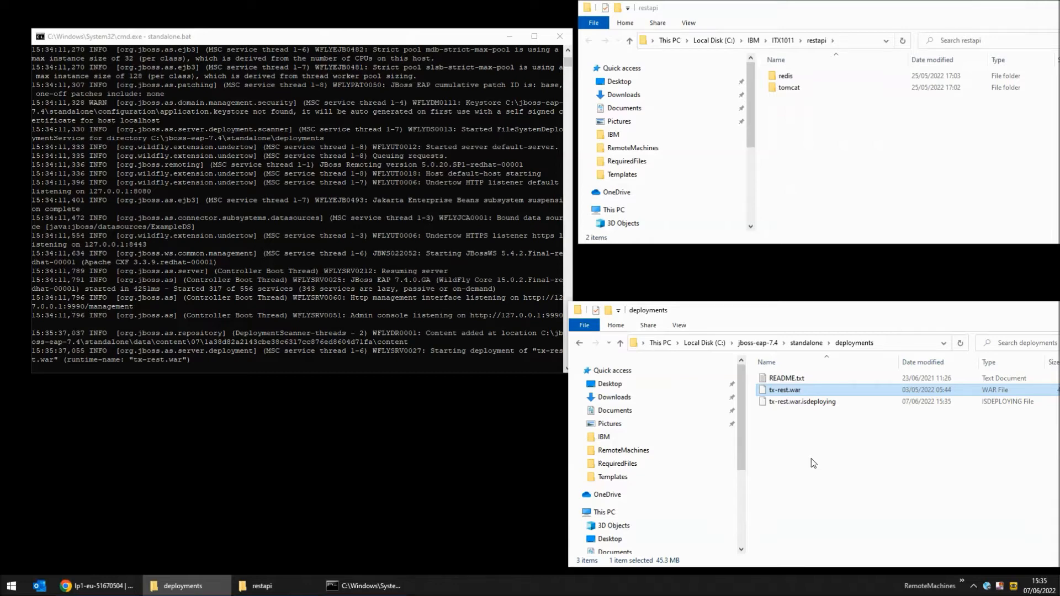
pyautogui.moveTo(801, 402)
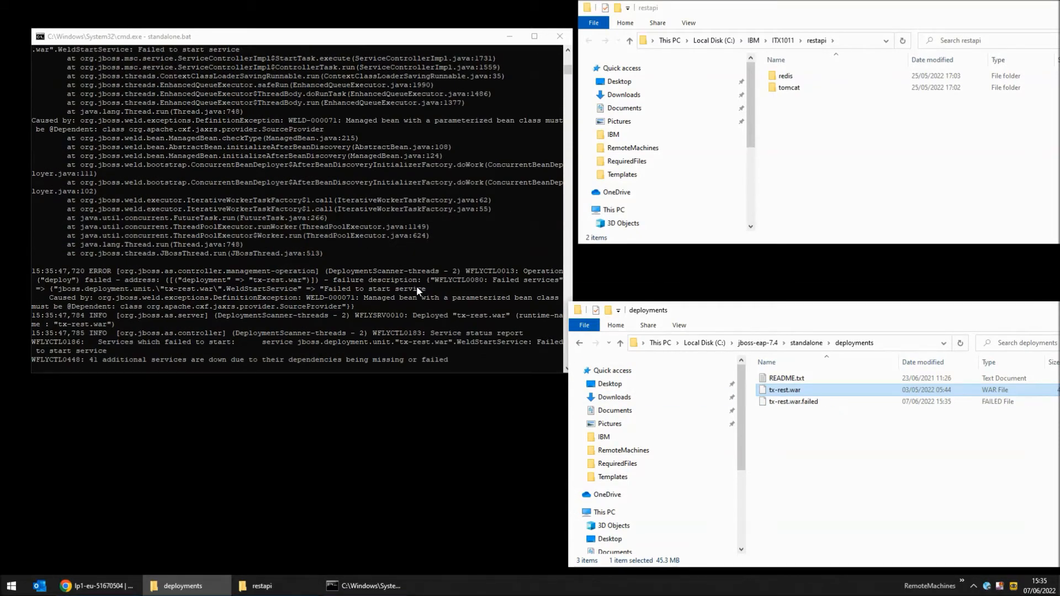
pyautogui.moveTo(400, 322)
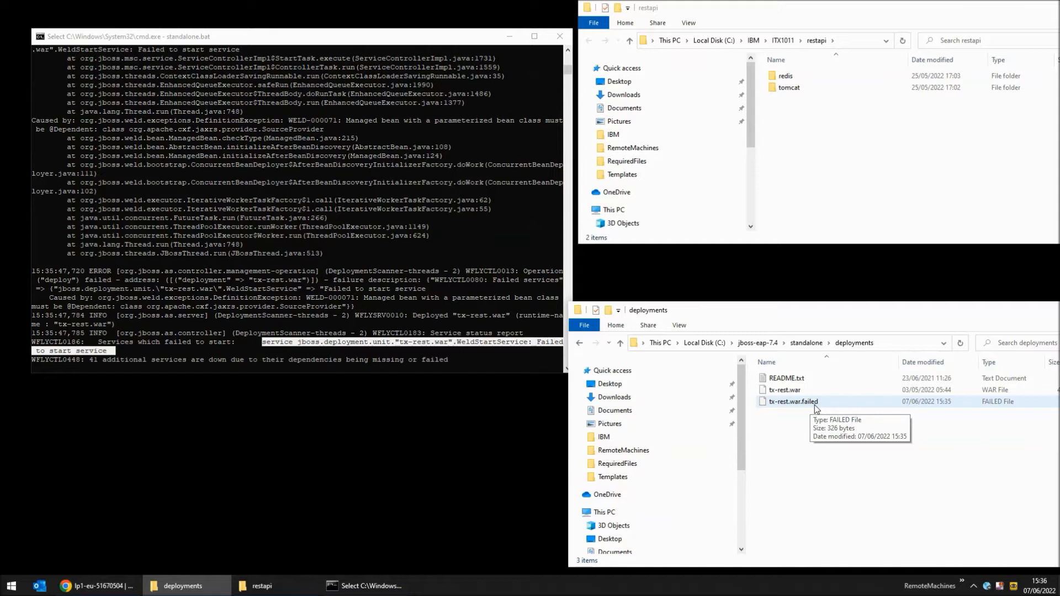
# - Stop the JBoss server console with Ctrl+C after the WELD deployment error
pyautogui.click(784, 390)
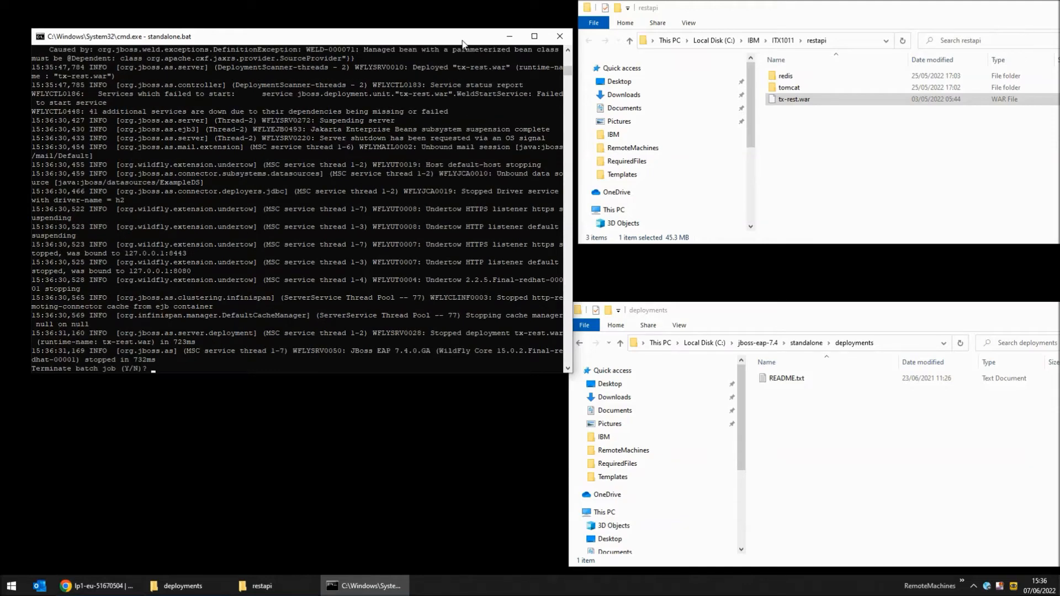
# - Decline terminating the batch job, then open standalone.xml from jboss-eap-7.4\standalone\configuration in UltraEdit
pyautogui.write('n')
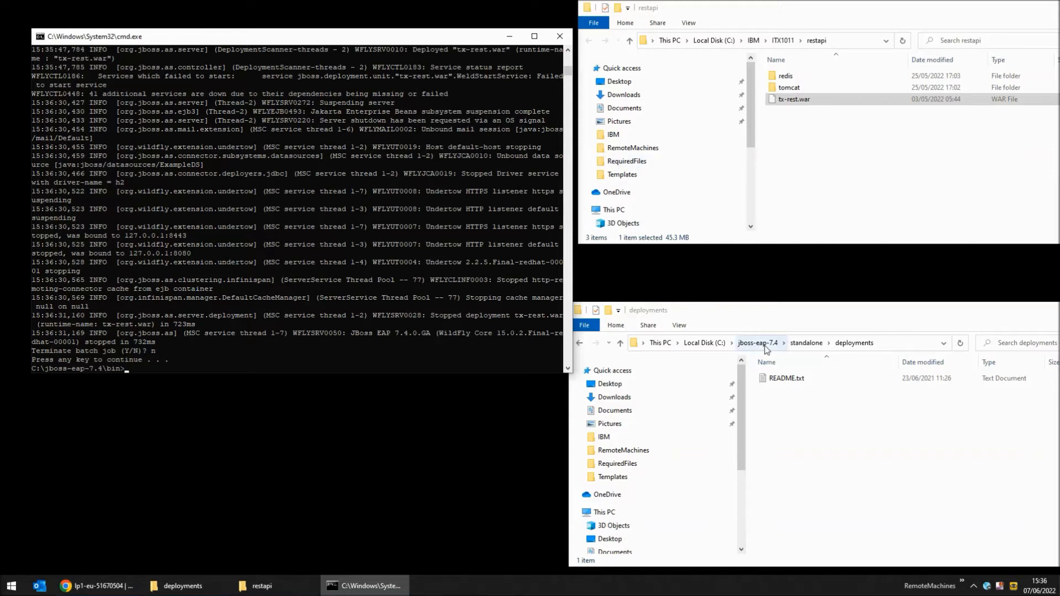
pyautogui.click(757, 342)
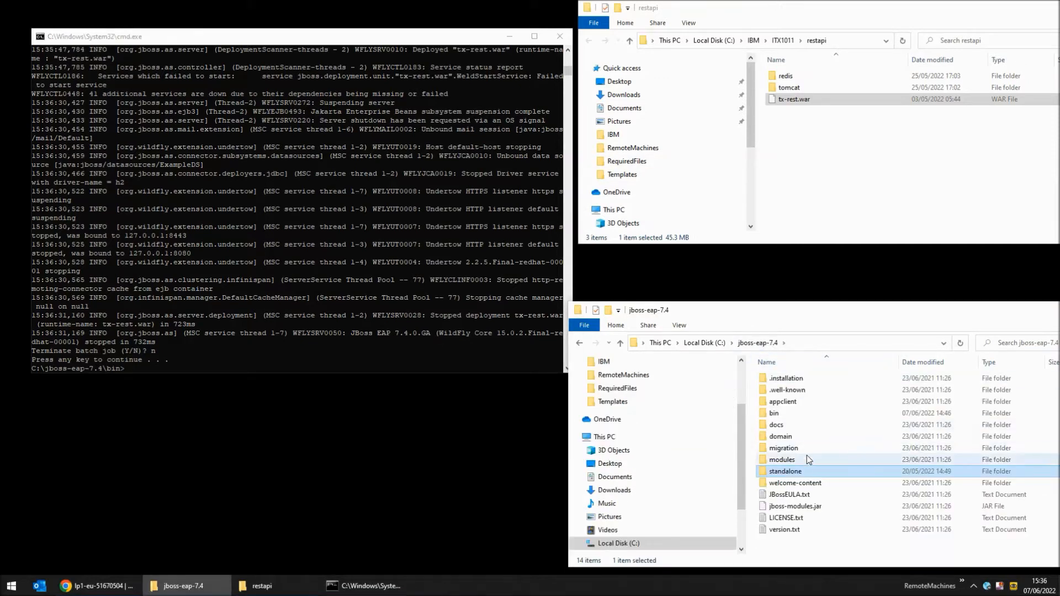
pyautogui.doubleClick(785, 472)
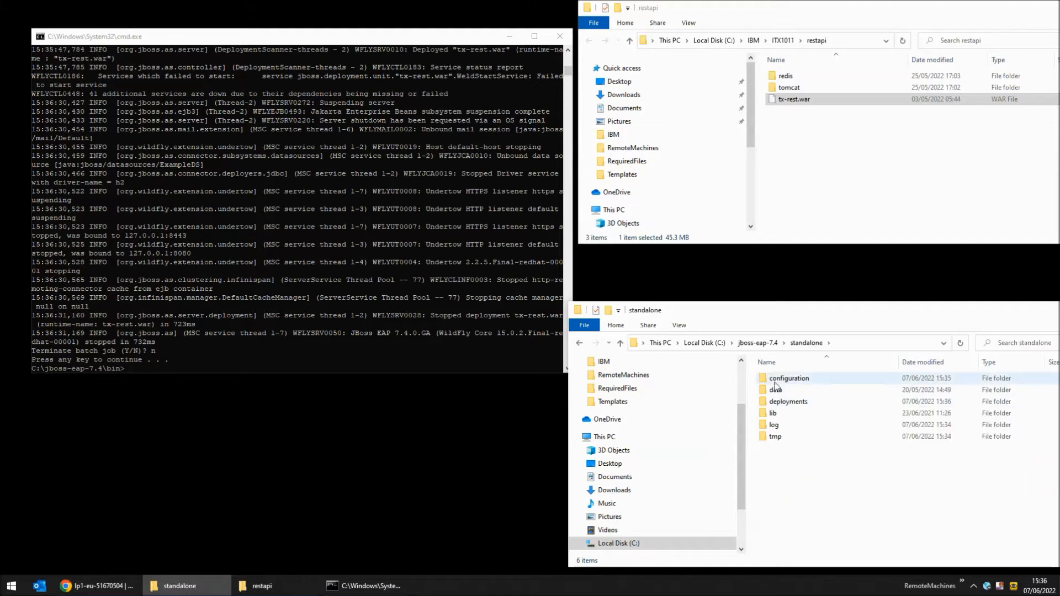
pyautogui.doubleClick(789, 377)
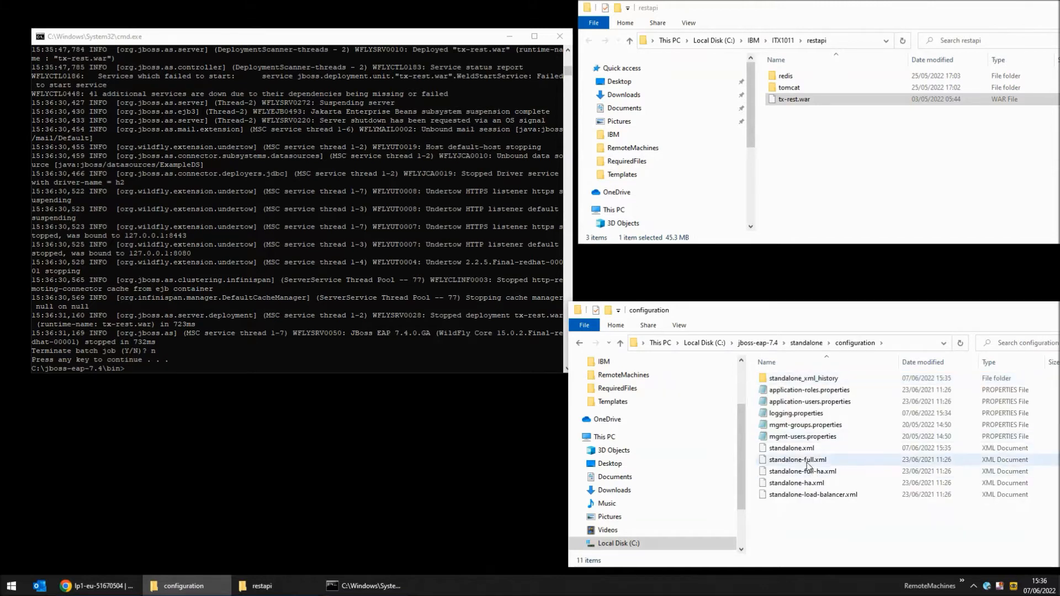
pyautogui.moveTo(789, 448)
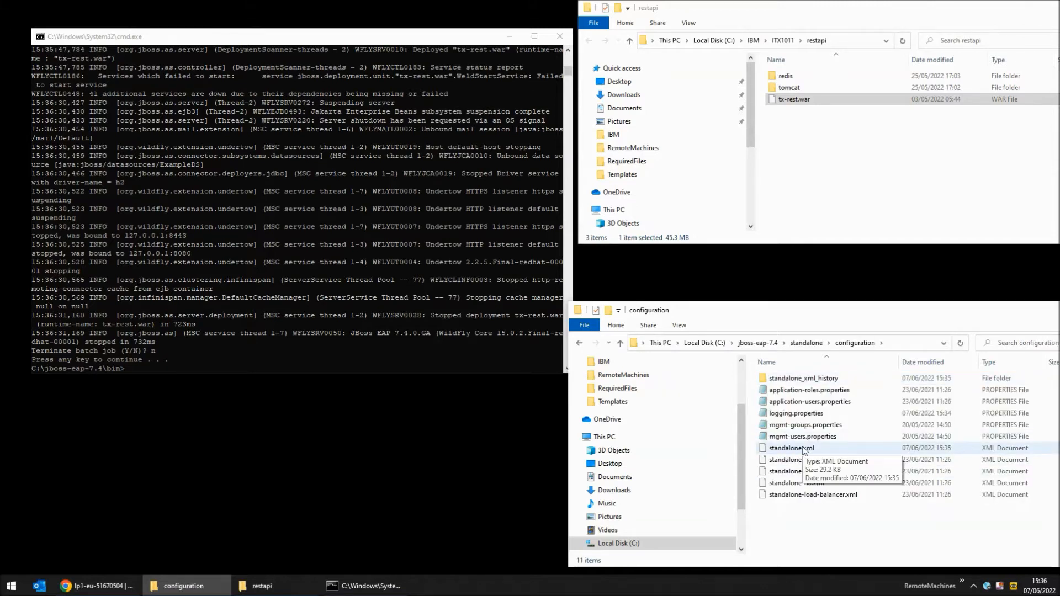
pyautogui.doubleClick(791, 448)
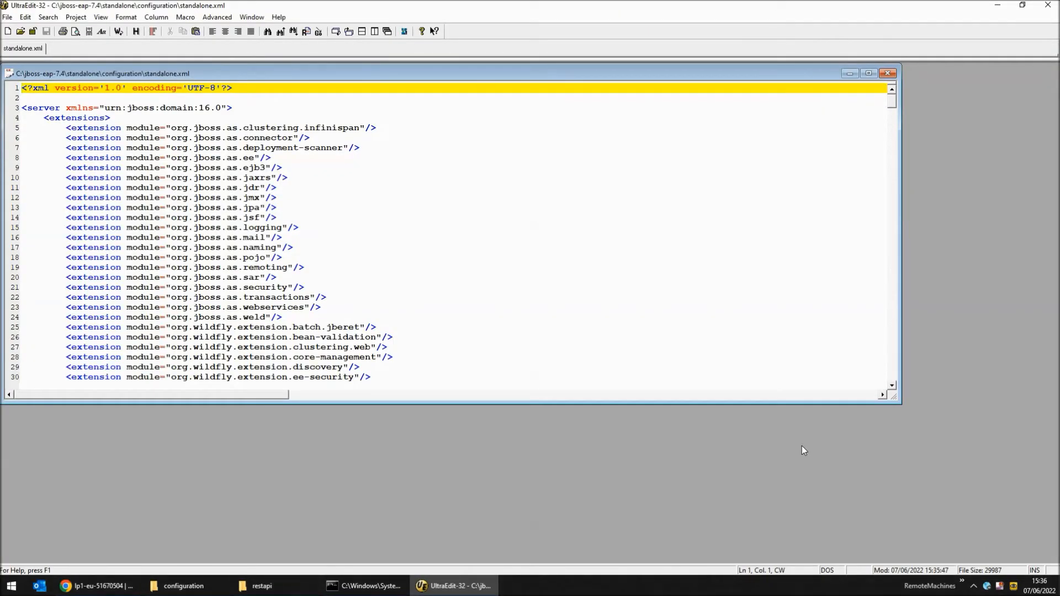
# - Delete the jaxrs subsystem entry from standalone.xml, save it and close UltraEdit
pyautogui.doubleClick(257, 177)
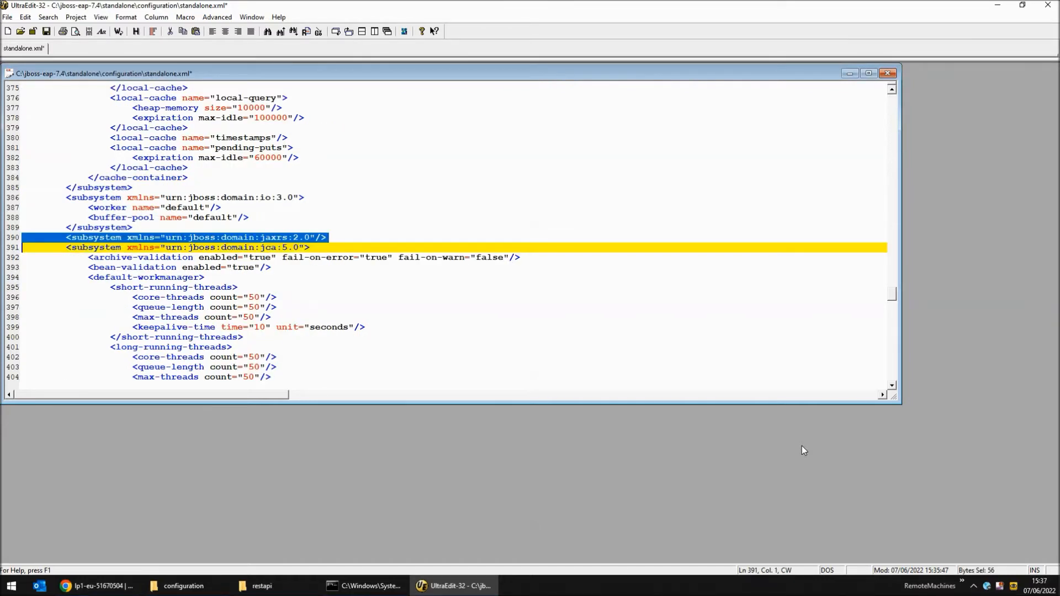
pyautogui.press('Delete')
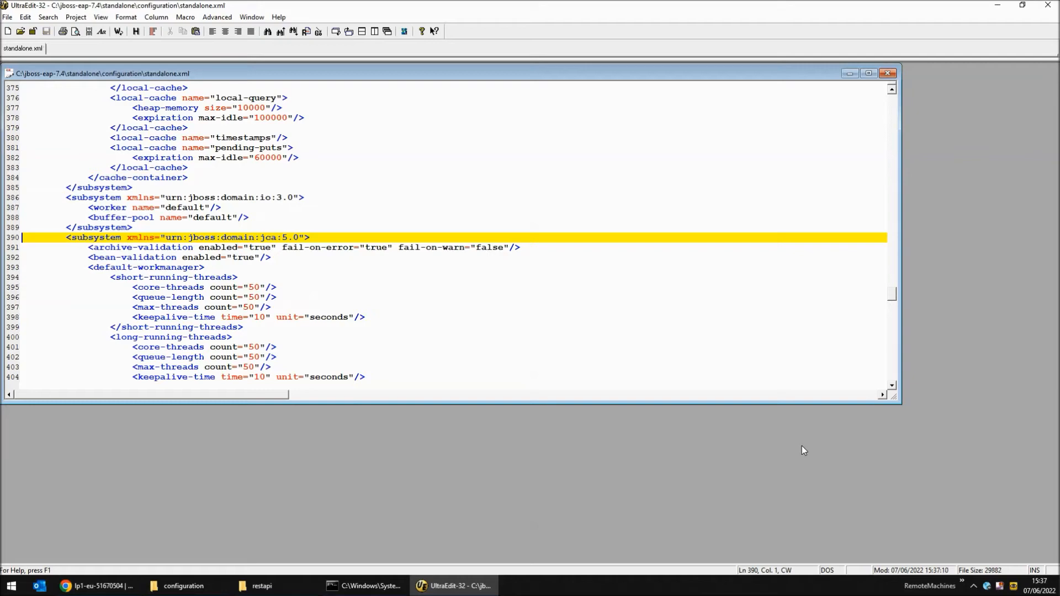
pyautogui.moveTo(1049, 7)
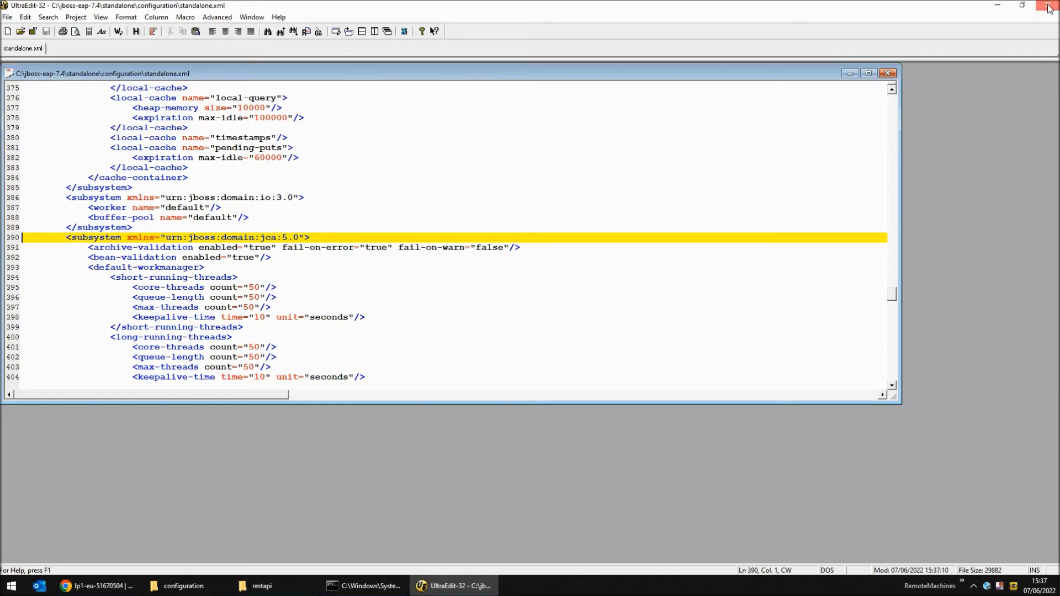
pyautogui.click(1048, 6)
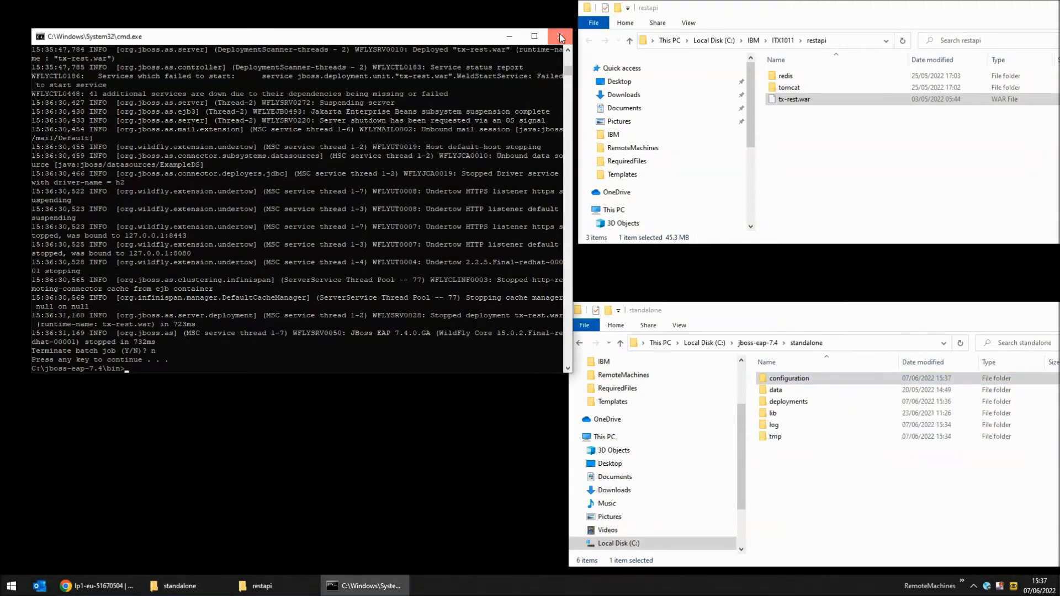
# - Close the old console, run setenv.cmd from bin and start standalone.bat in a fresh Command Prompt
pyautogui.click(560, 36)
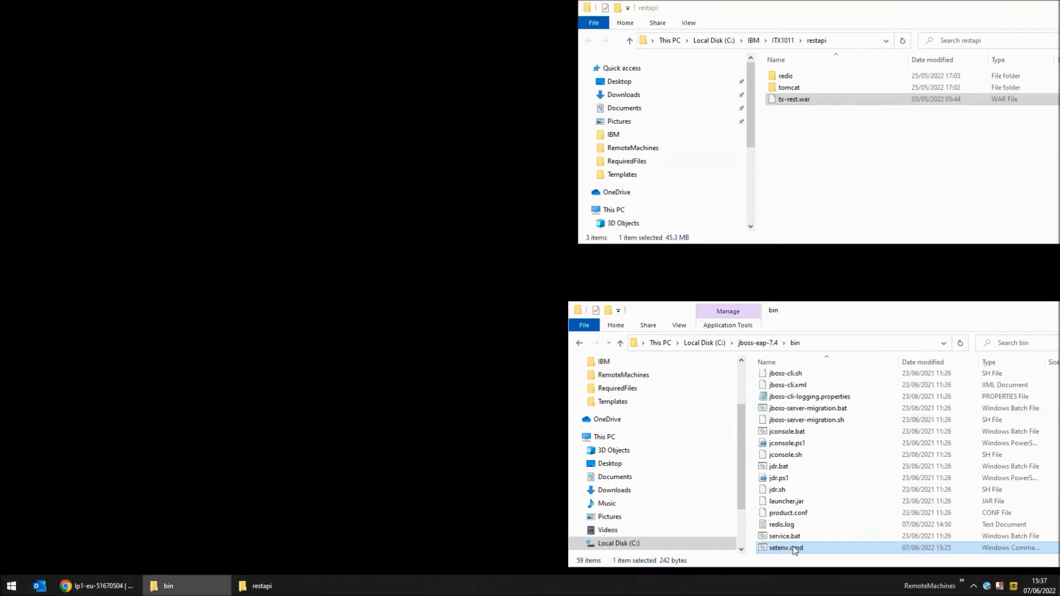
pyautogui.doubleClick(785, 547)
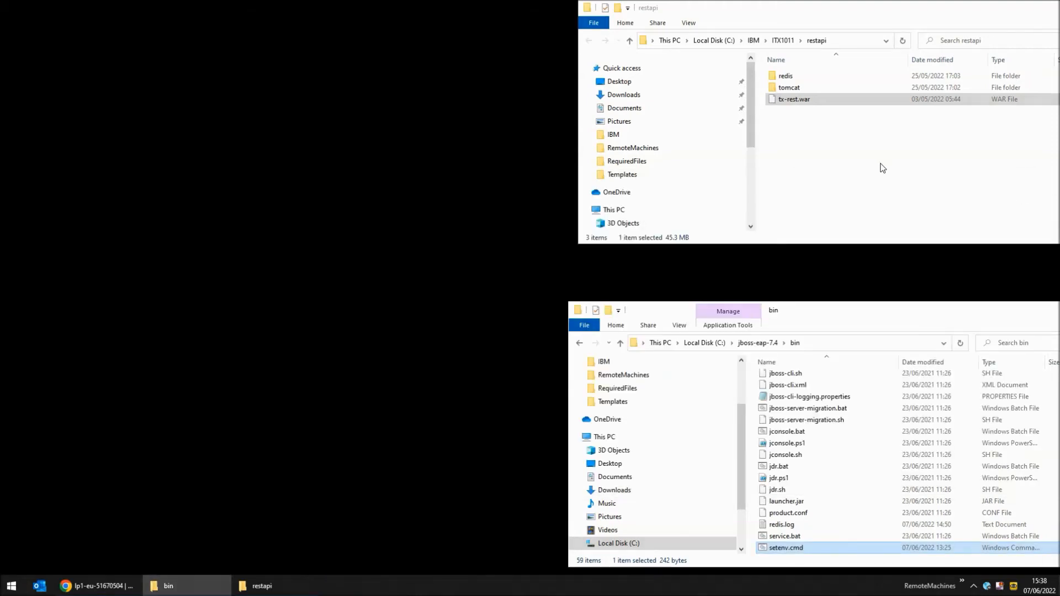
pyautogui.write('cmd')
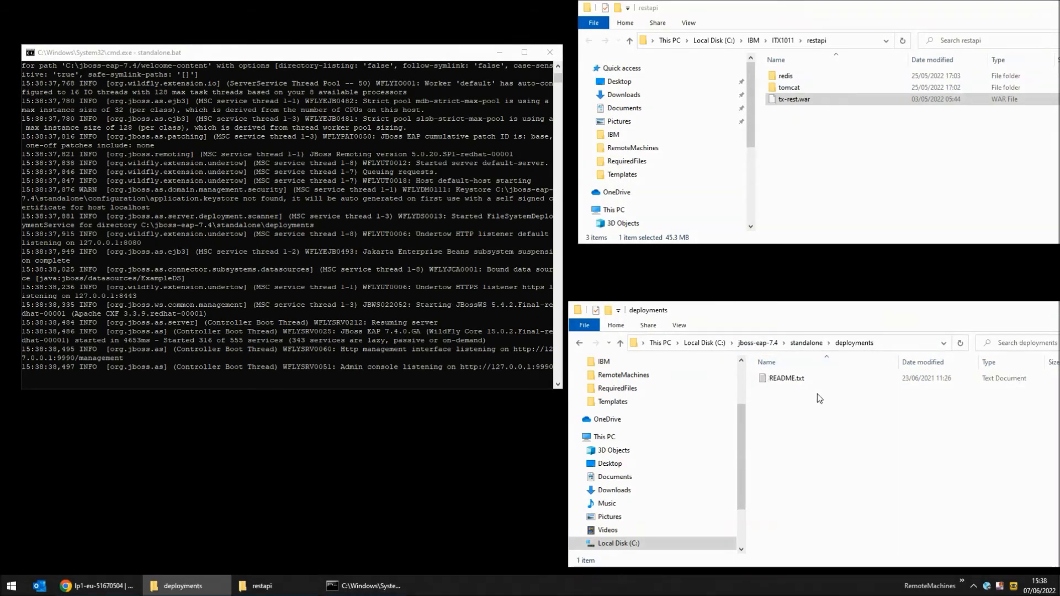
# - Copy tx-rest.war from T:\RestAPI_on_JBOSS\RequiredFiles into deployments and 7-Zip extract it to tx-rest\
pyautogui.click(816, 143)
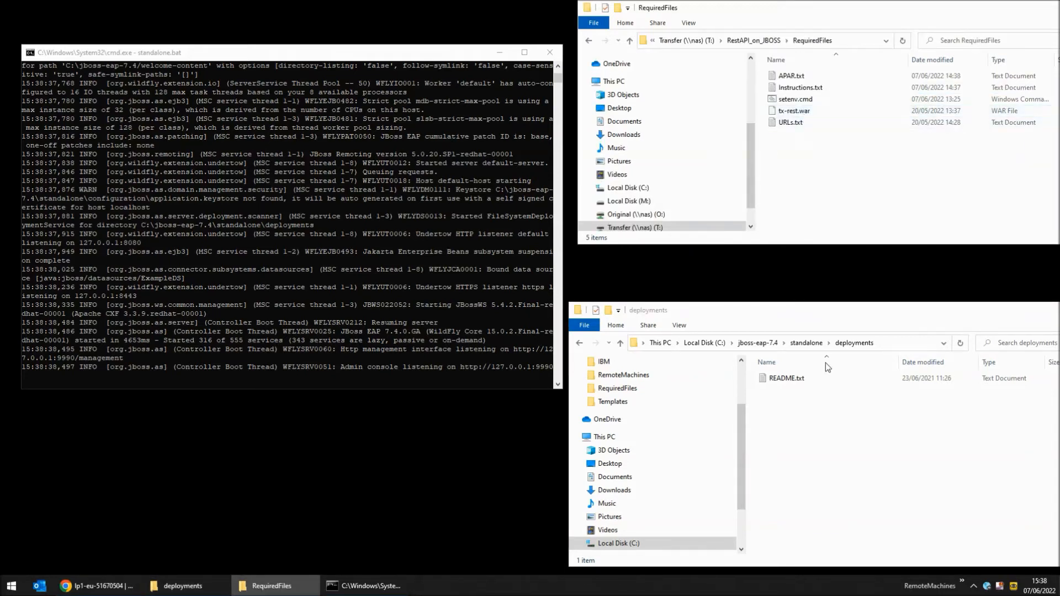
pyautogui.moveTo(805, 457)
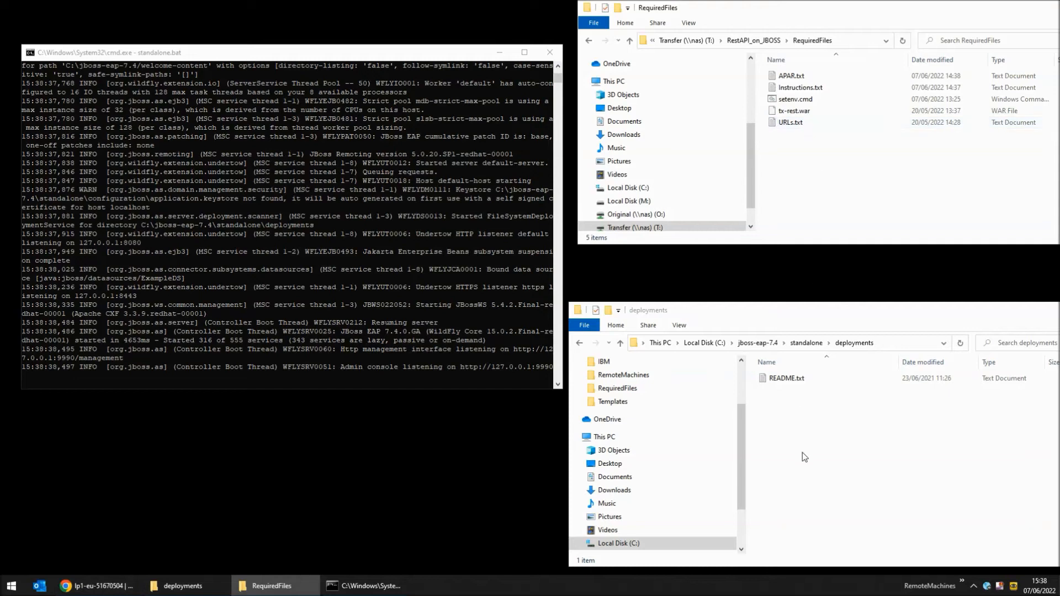
pyautogui.click(792, 110)
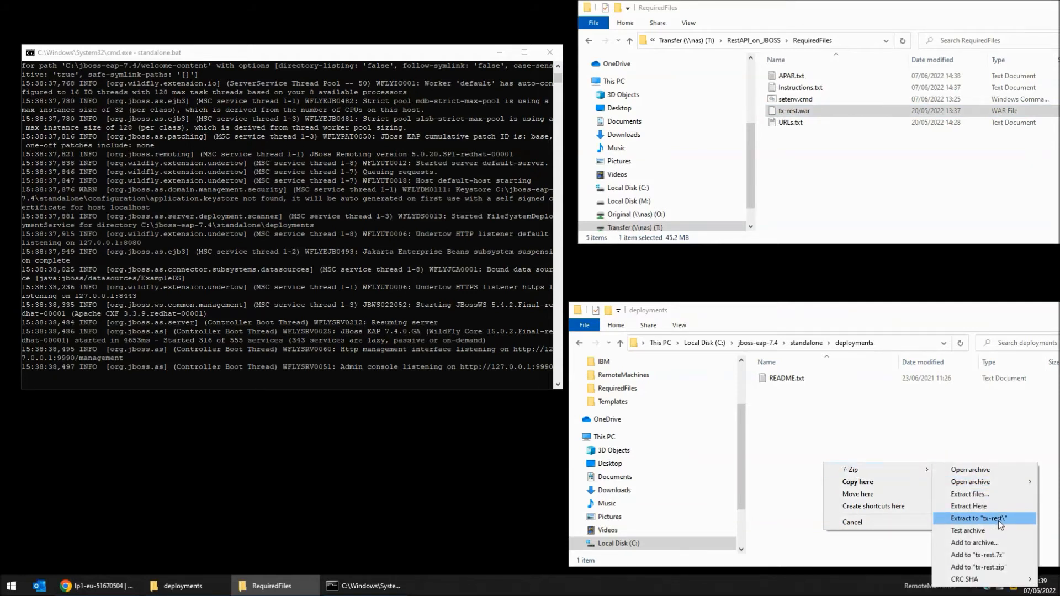
pyautogui.click(979, 519)
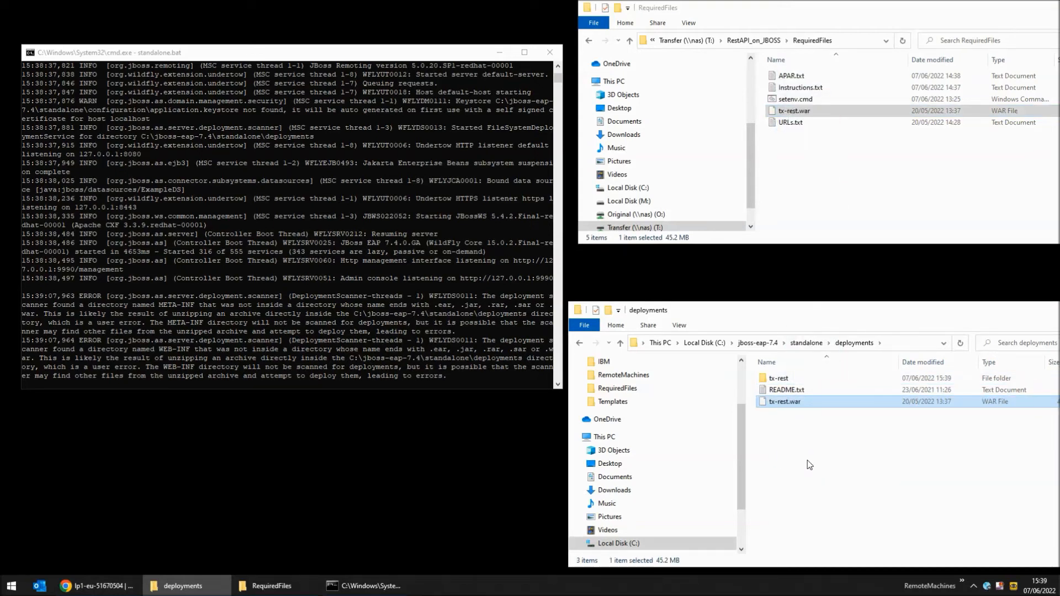
pyautogui.moveTo(448, 300)
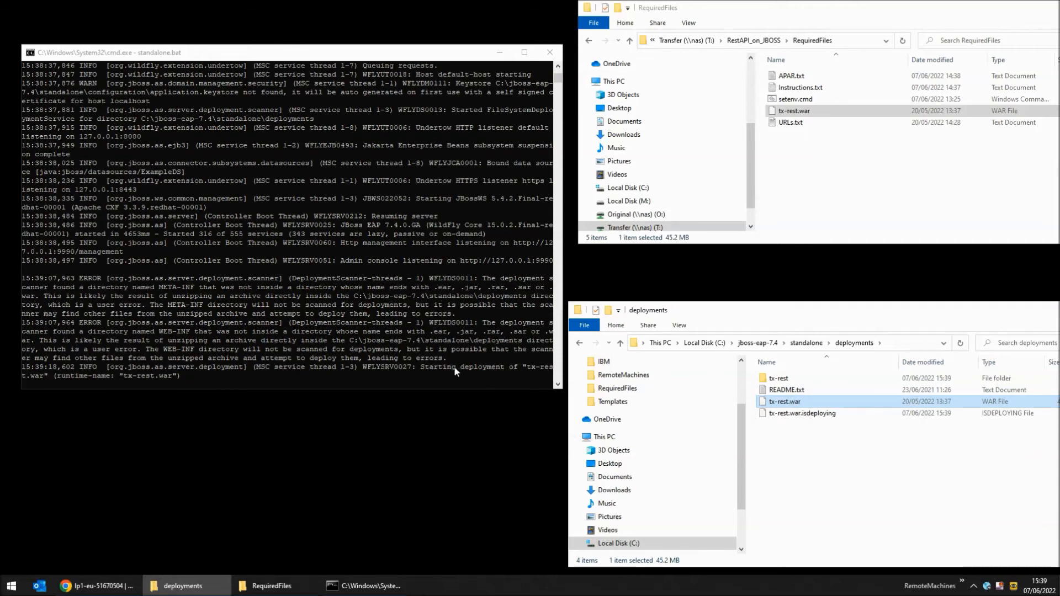
pyautogui.moveTo(502, 372)
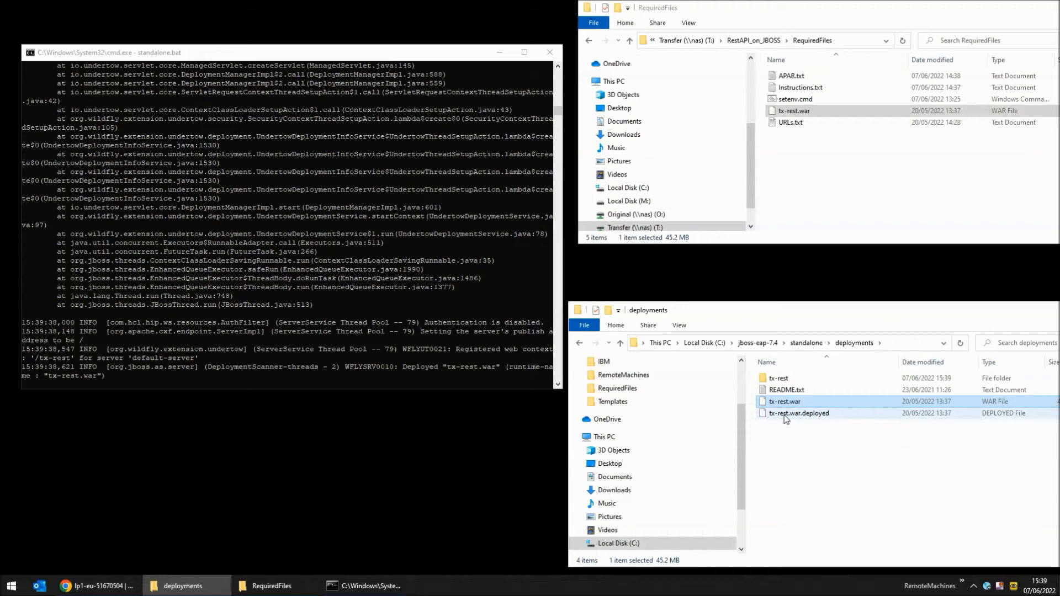
pyautogui.moveTo(799, 413)
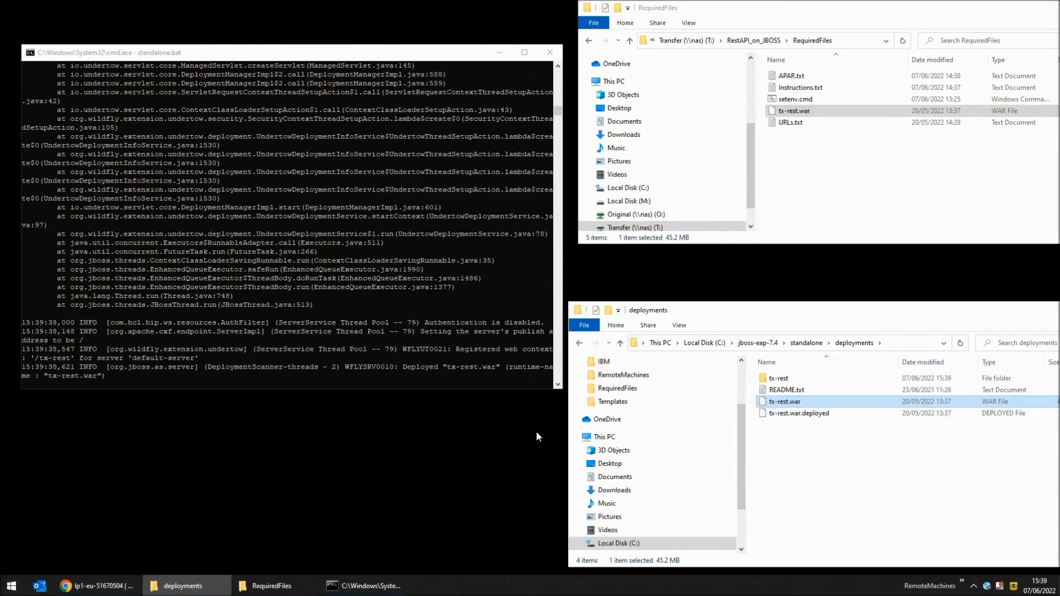
# - Wait for tx-rest.war.isdeploying to become tx-rest.war.deployed in the deployments folder
pyautogui.doubleClick(791, 123)
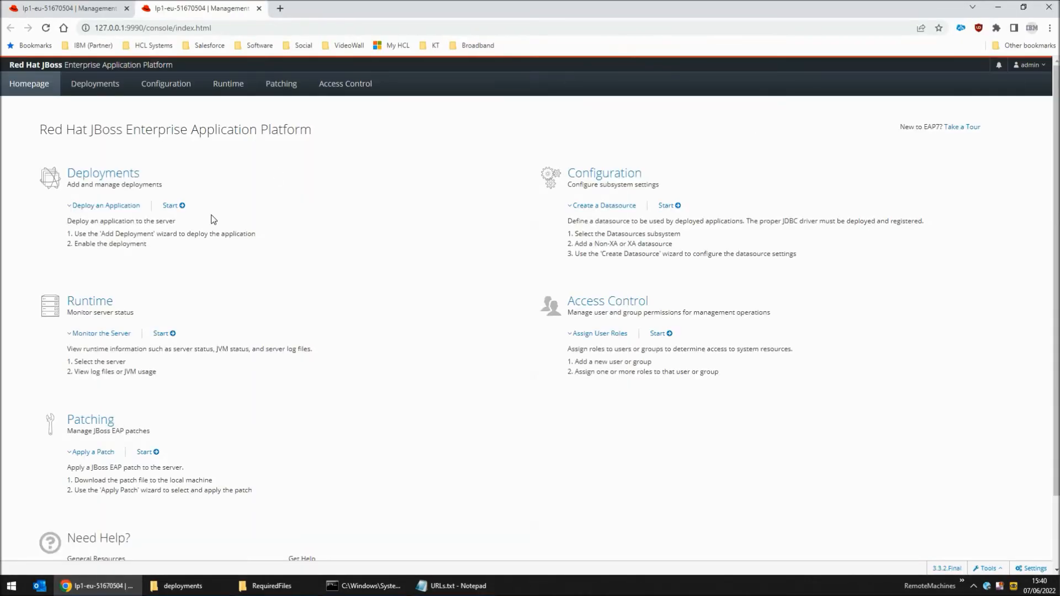
# - Show tx-rest.war under Deployments as enabled and active with status OK, then bring up the Run dialog
pyautogui.click(95, 83)
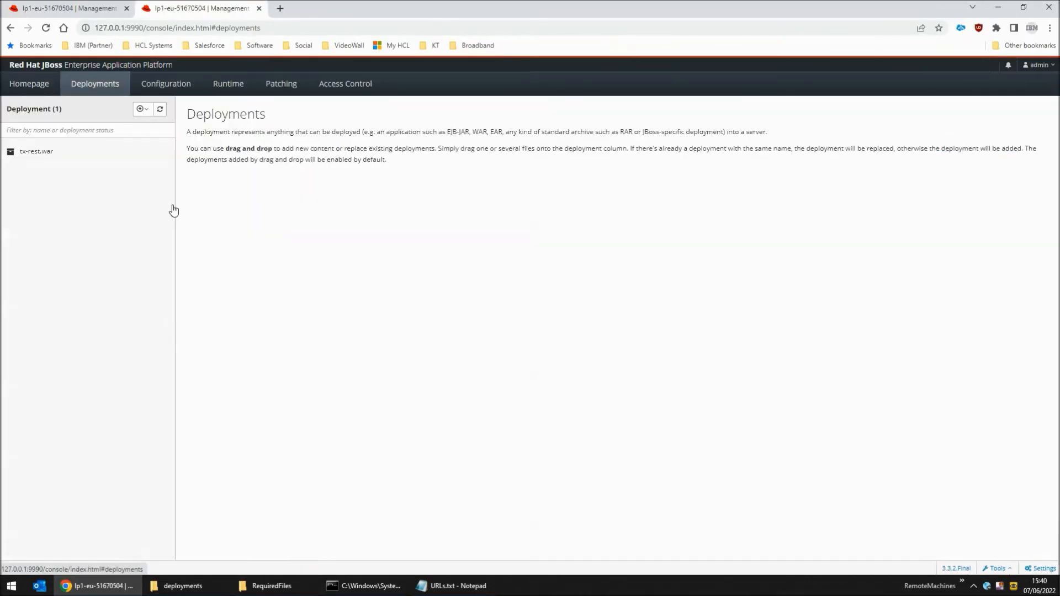
pyautogui.moveTo(36, 151)
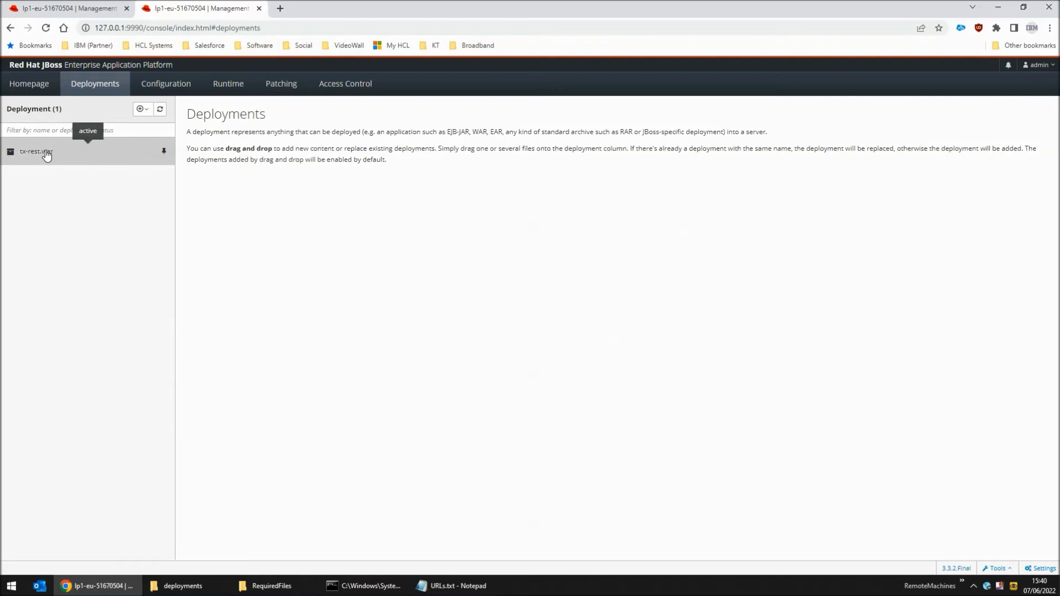
pyautogui.click(36, 152)
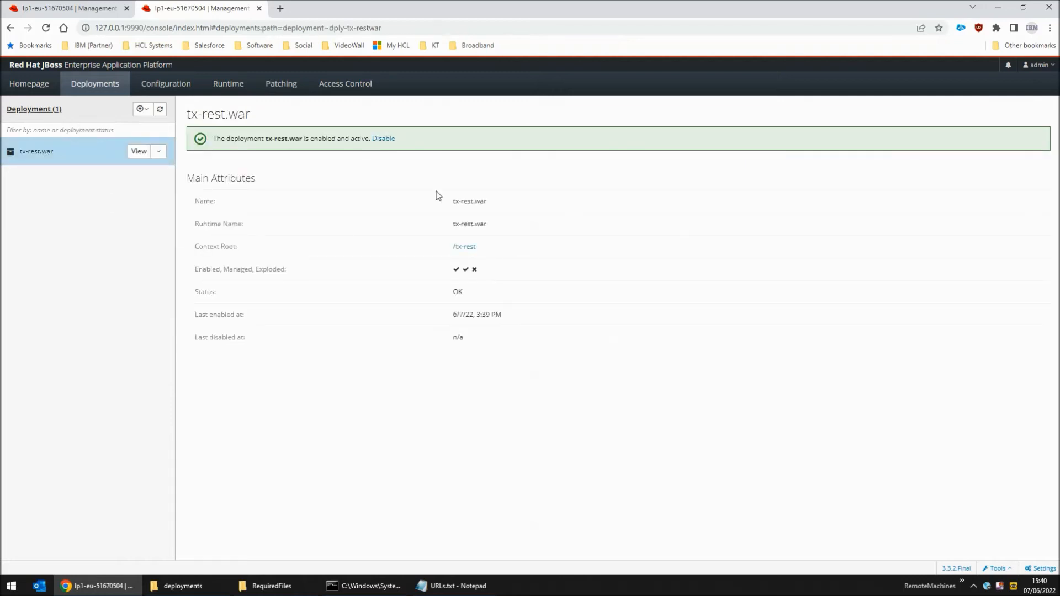
pyautogui.press('Win+r')
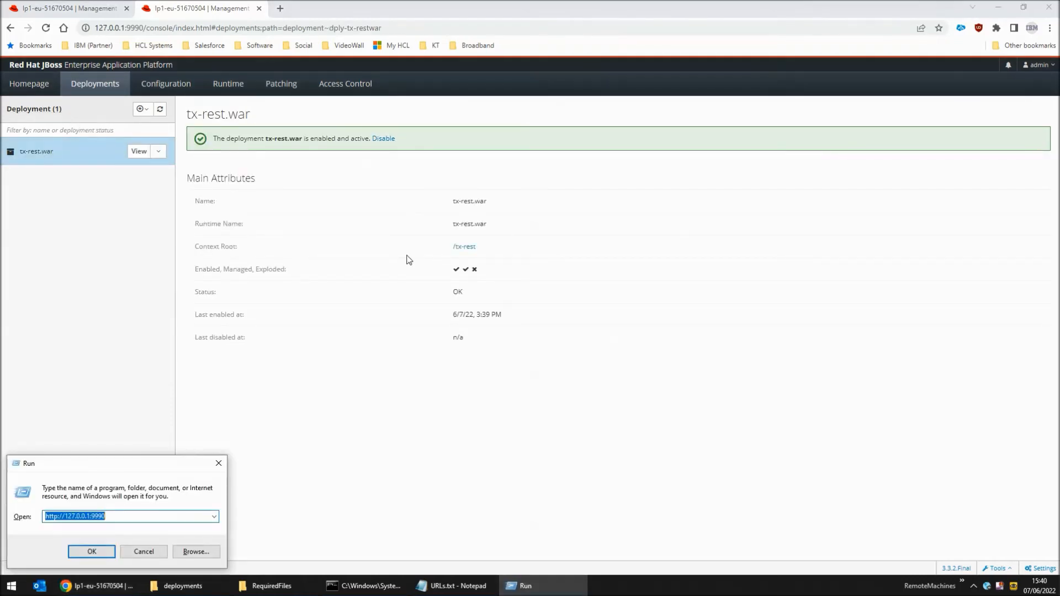
pyautogui.click(92, 552)
pyautogui.write('8080/tx-rest/api-')
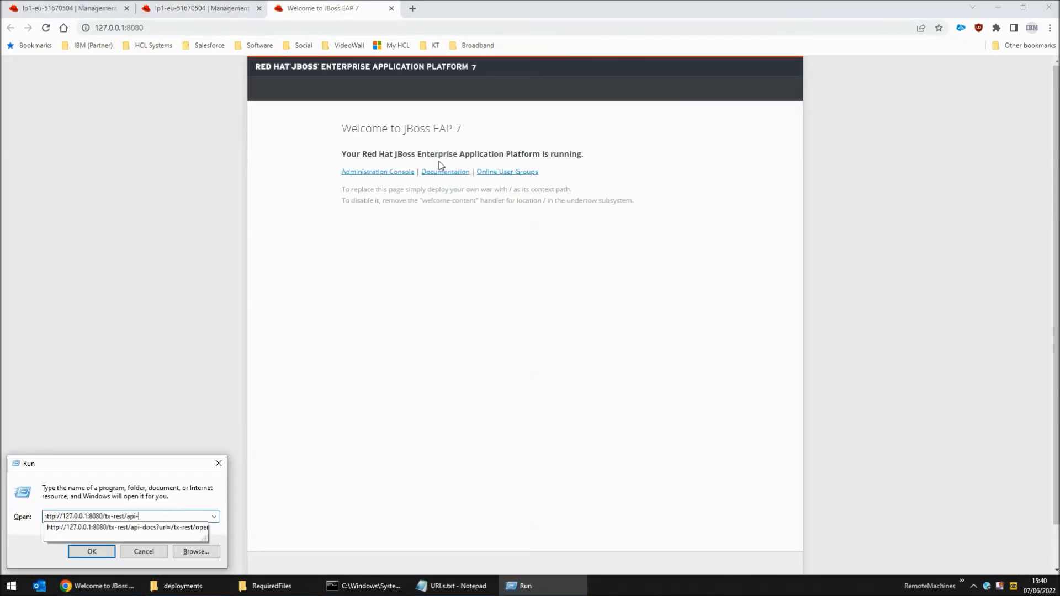
pyautogui.click(92, 552)
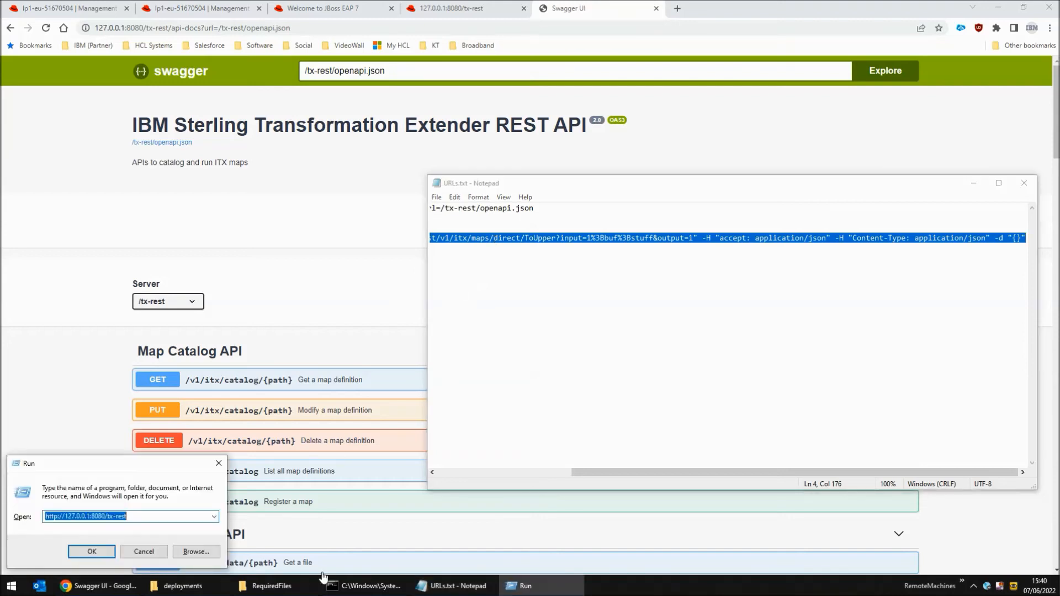
# - Run the curl PUT to the ToUpper map from URLs.txt in cmd and highlight the STUFF result
pyautogui.click(92, 552)
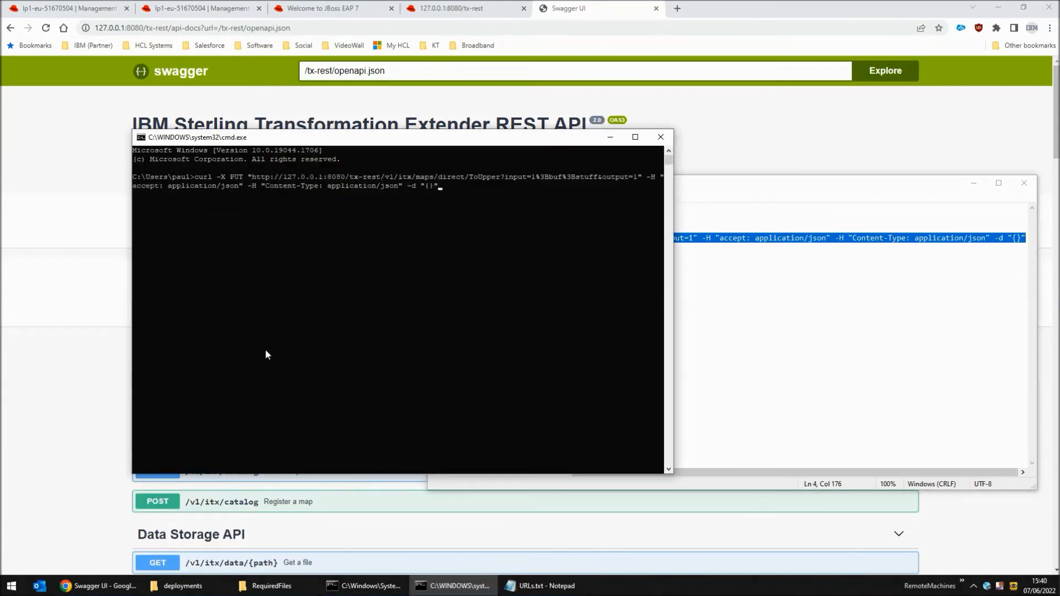
pyautogui.moveTo(276, 189)
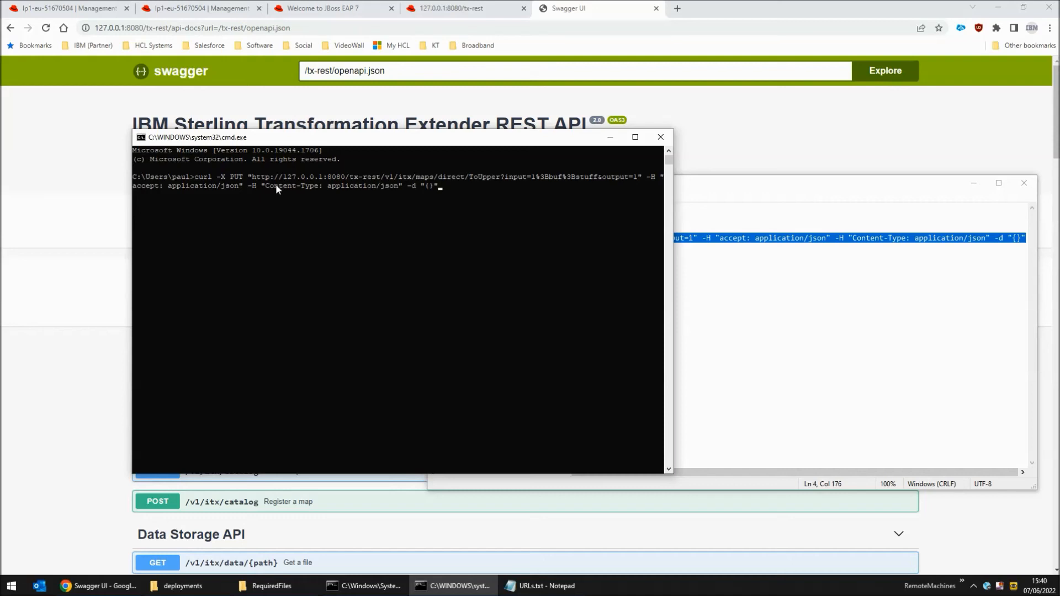
pyautogui.click(471, 181)
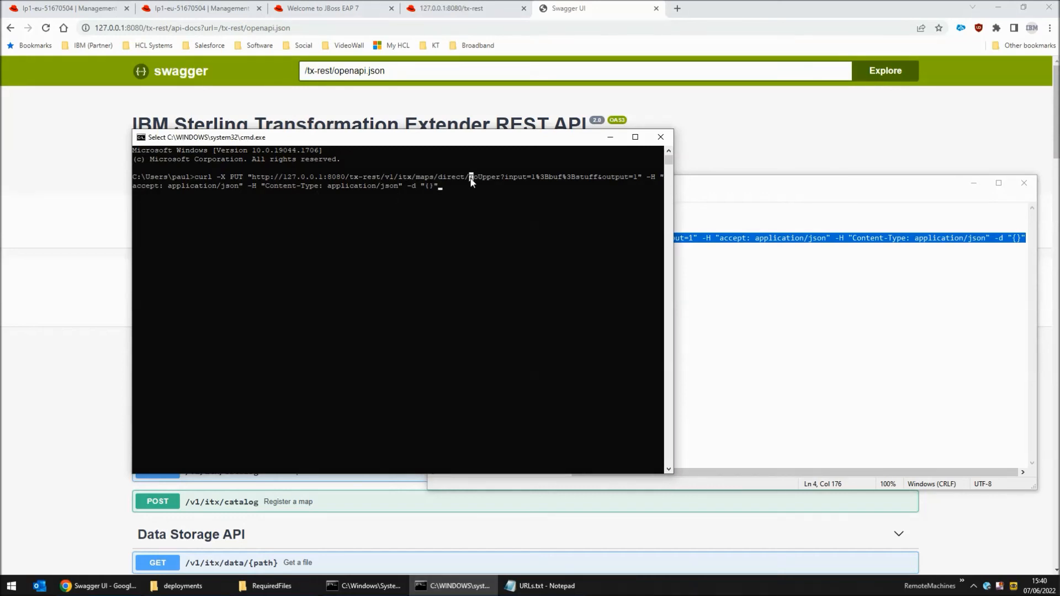
pyautogui.doubleClick(482, 177)
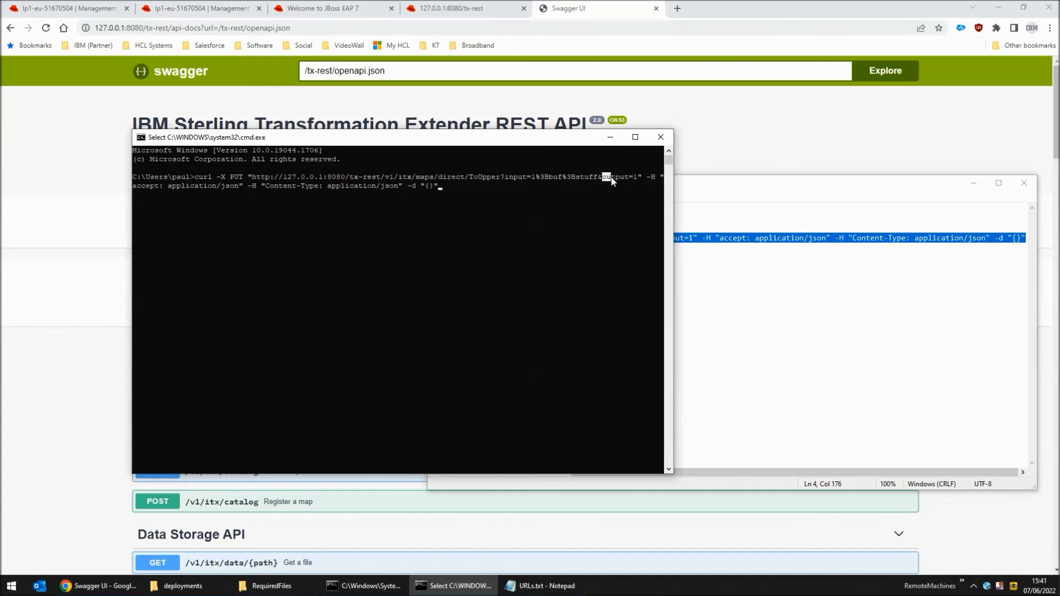
pyautogui.doubleClick(619, 177)
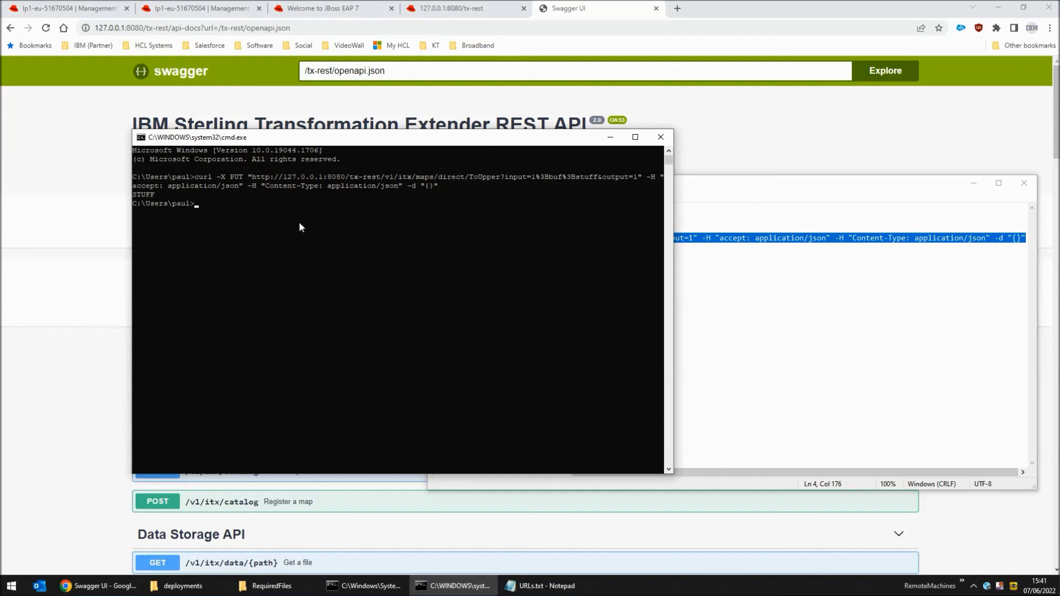
pyautogui.doubleClick(142, 195)
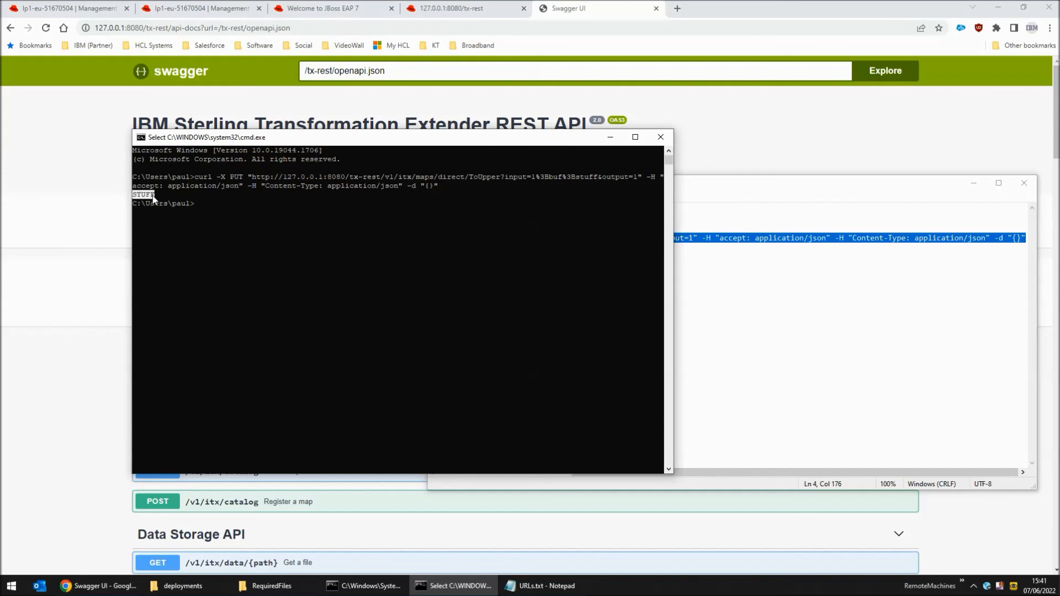